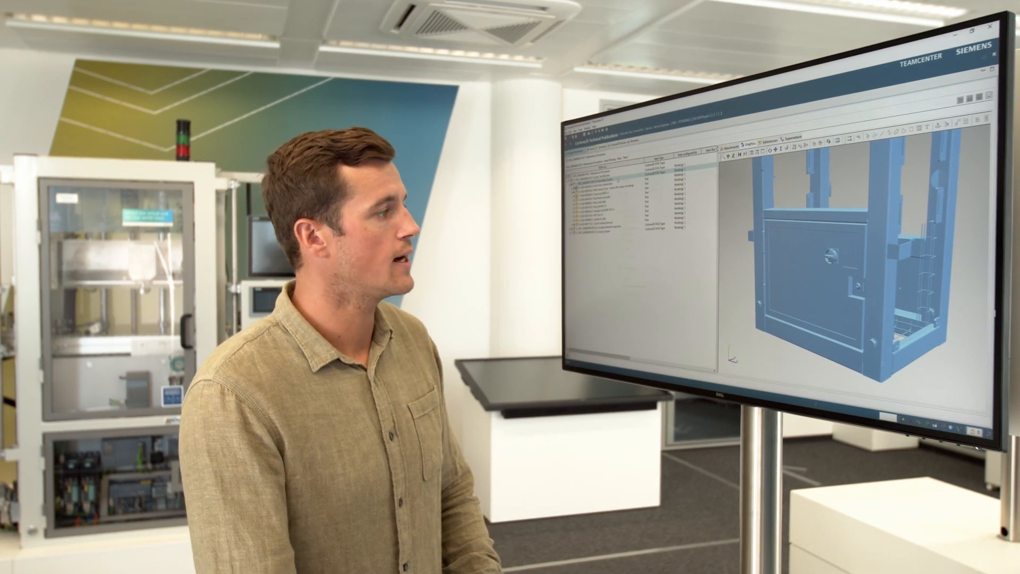
# Assign a tracking configuration to the AR scenario via its REFLEKT ONE context submenu
pyautogui.rightClick(615, 195)
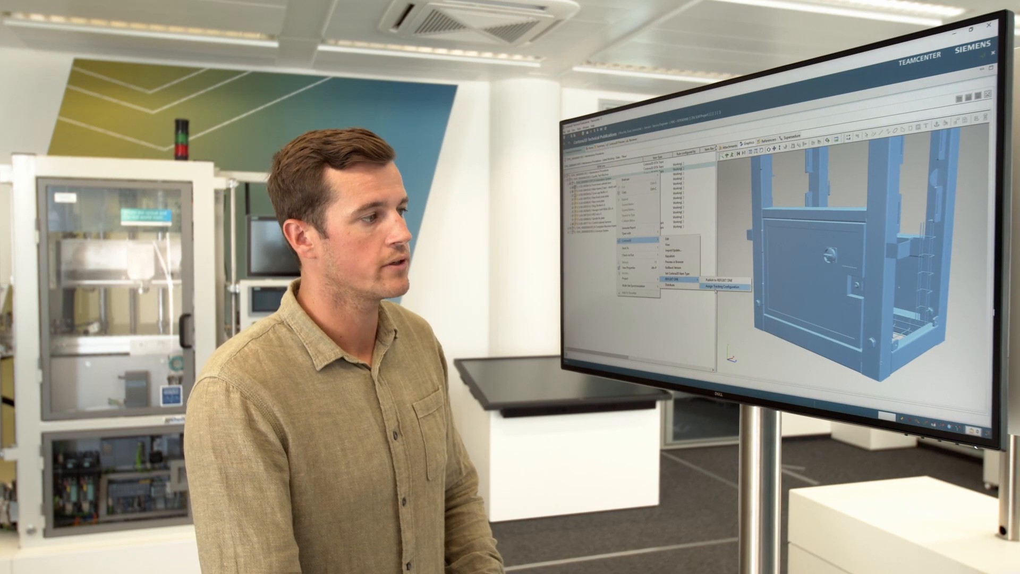
pyautogui.click(721, 287)
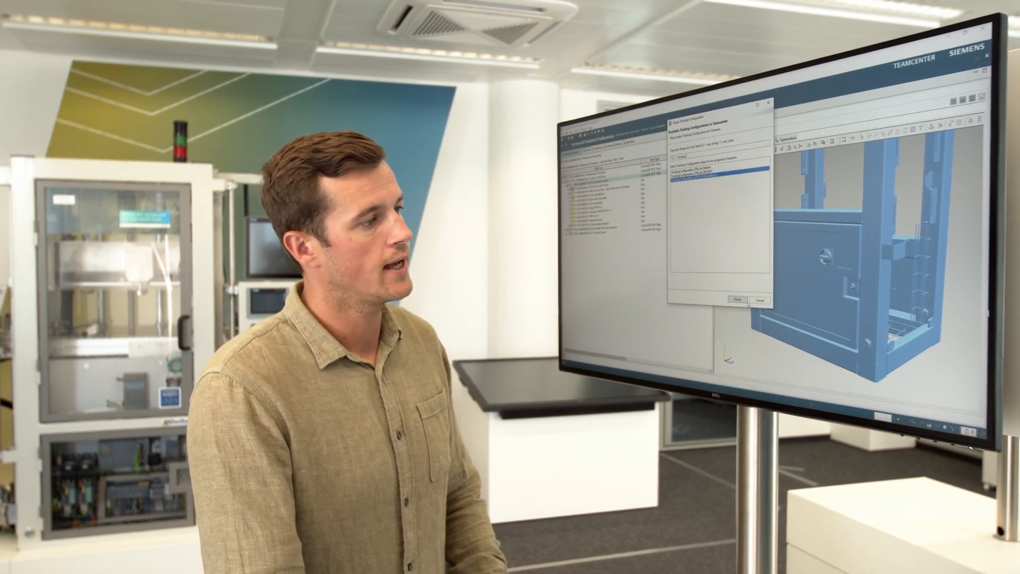
pyautogui.click(733, 300)
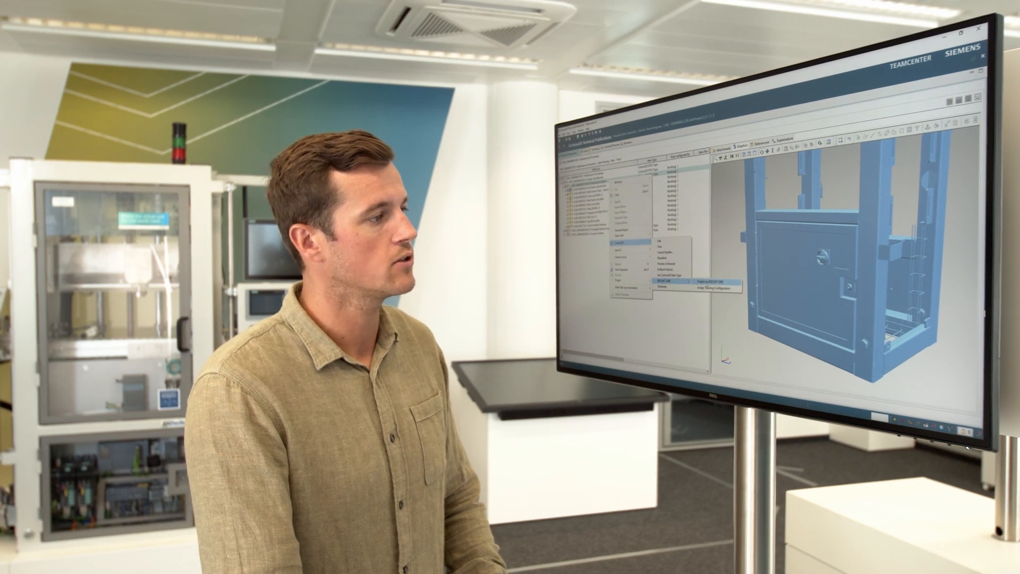
# Start Publish to REFLEKT ONE and continue past the server and login details
pyautogui.click(690, 279)
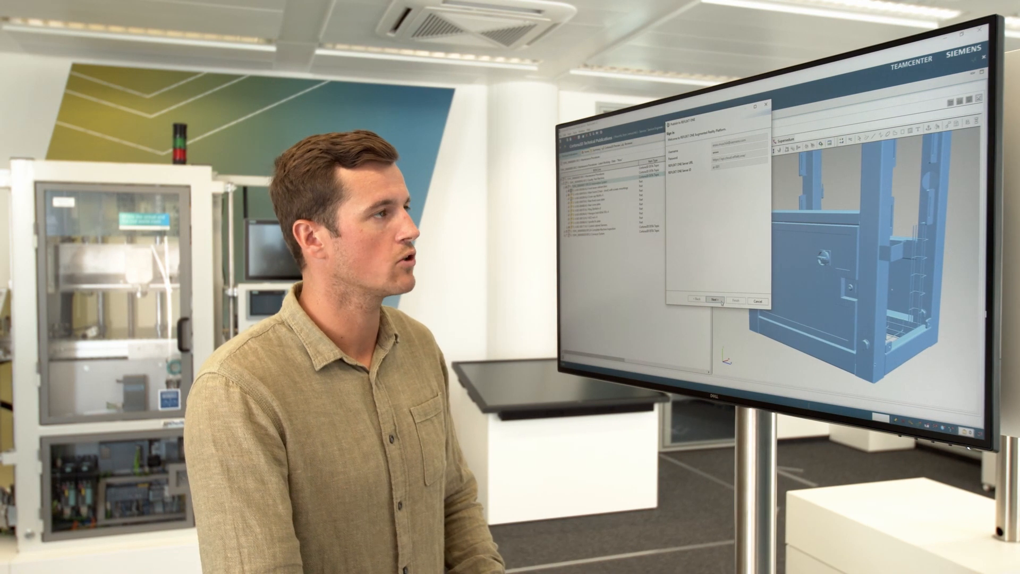
pyautogui.click(714, 300)
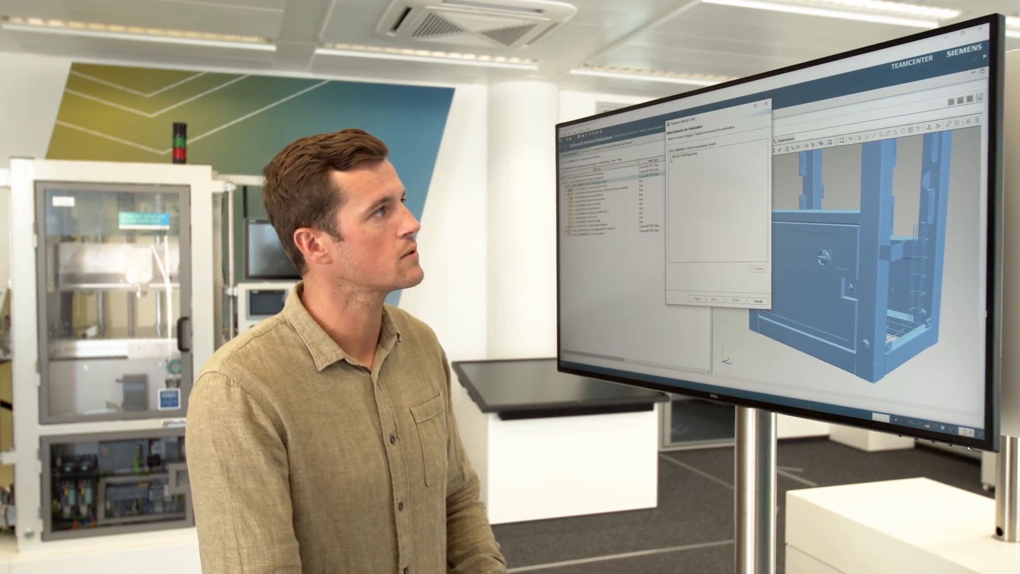